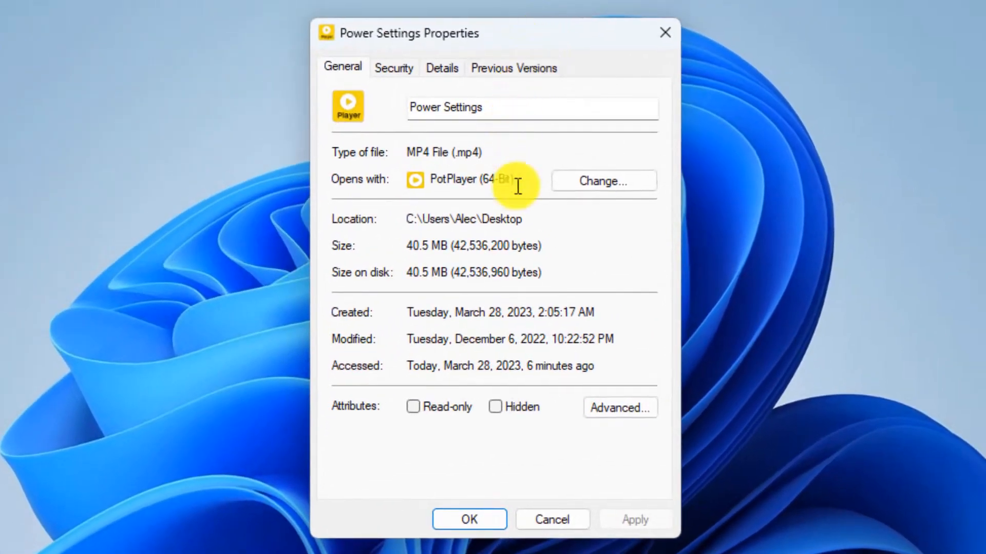
mouse_move(414, 151)
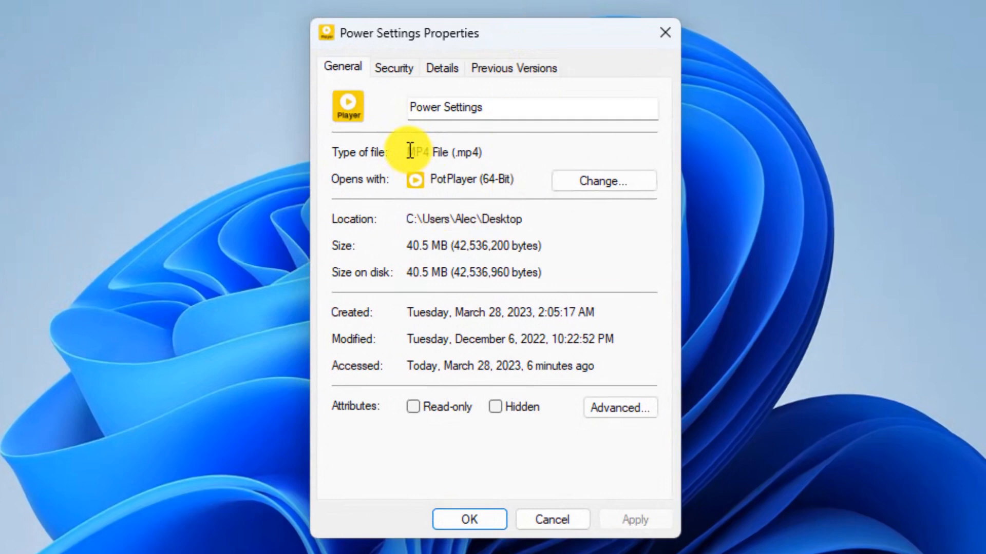
mouse_move(367, 222)
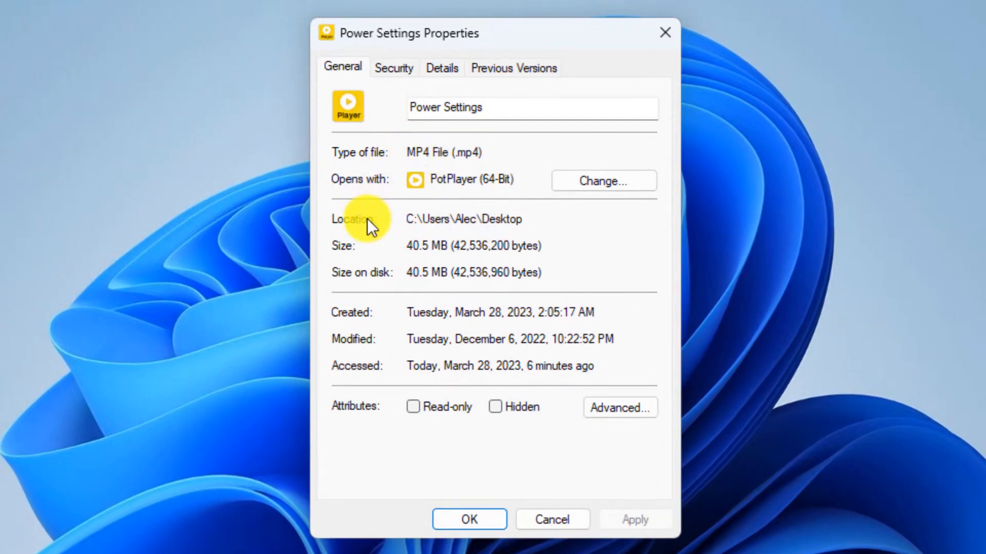
mouse_move(418, 255)
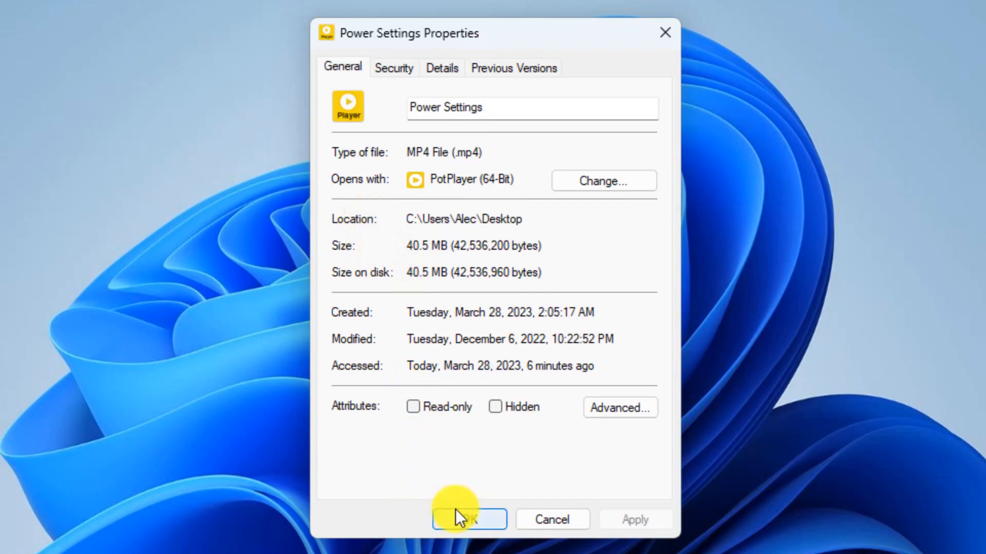
- Confirm the original Power Settings video is 40.5 MB and dismiss its Properties dialog
click(468, 519)
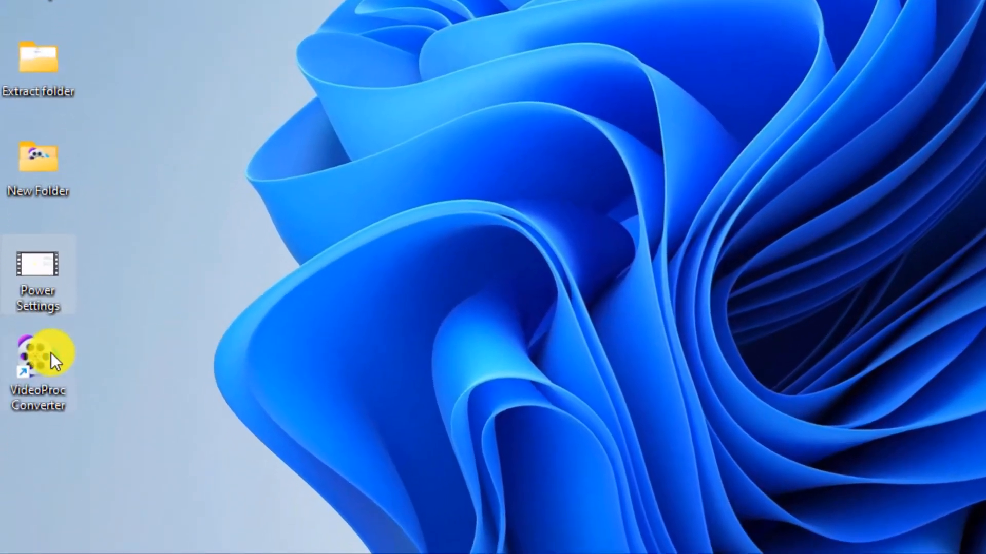
- Launch VideoProc Converter from the desktop shortcut and enter its Video module
double_click(38, 352)
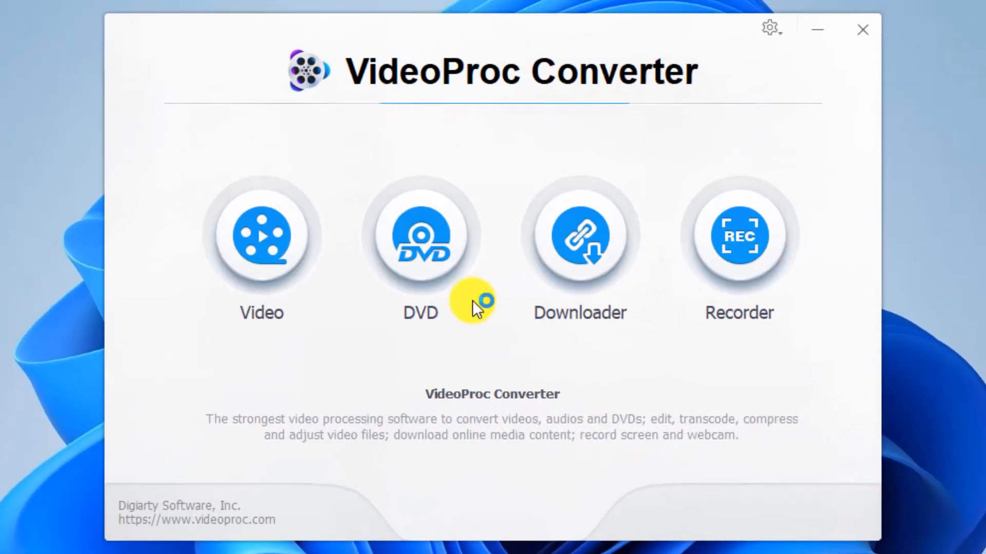
click(260, 236)
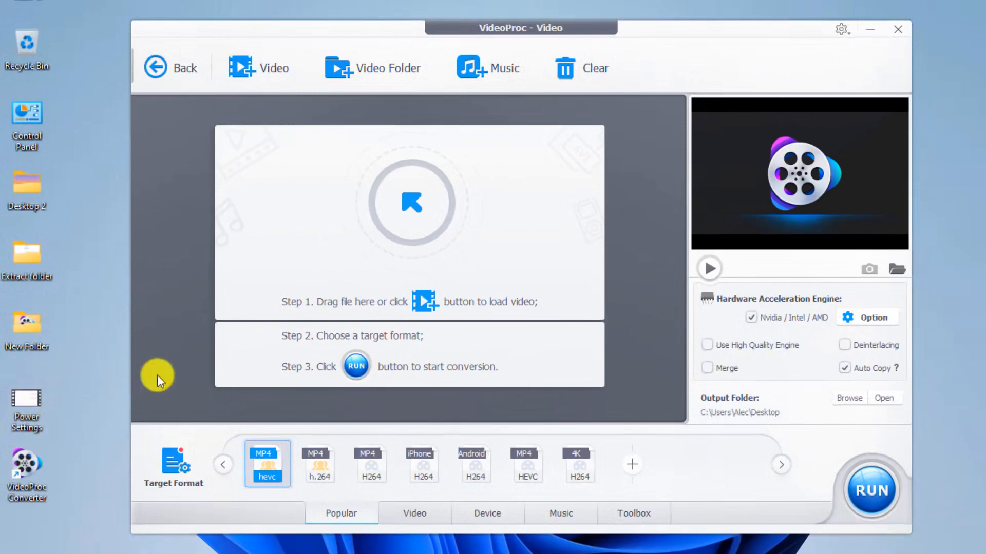
mouse_move(436, 225)
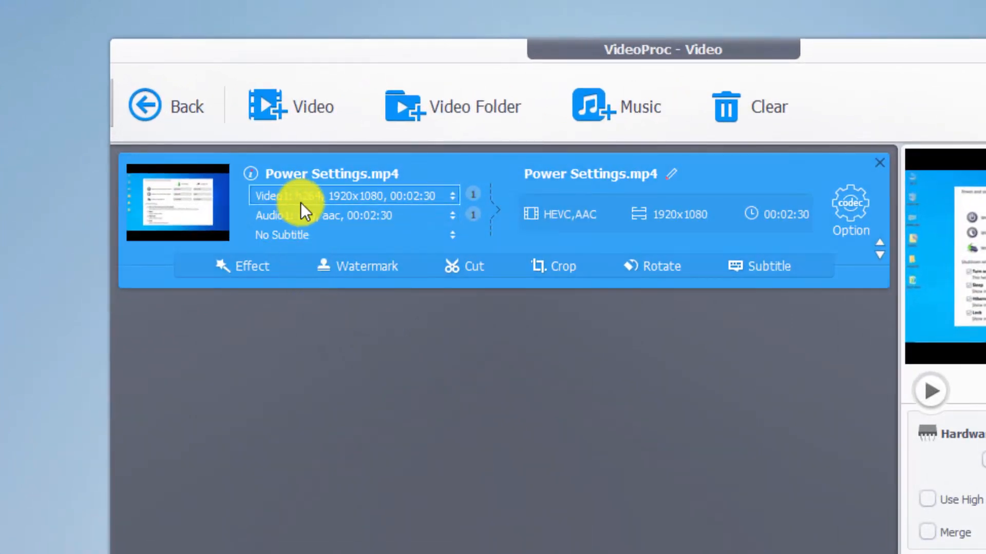
mouse_move(308, 208)
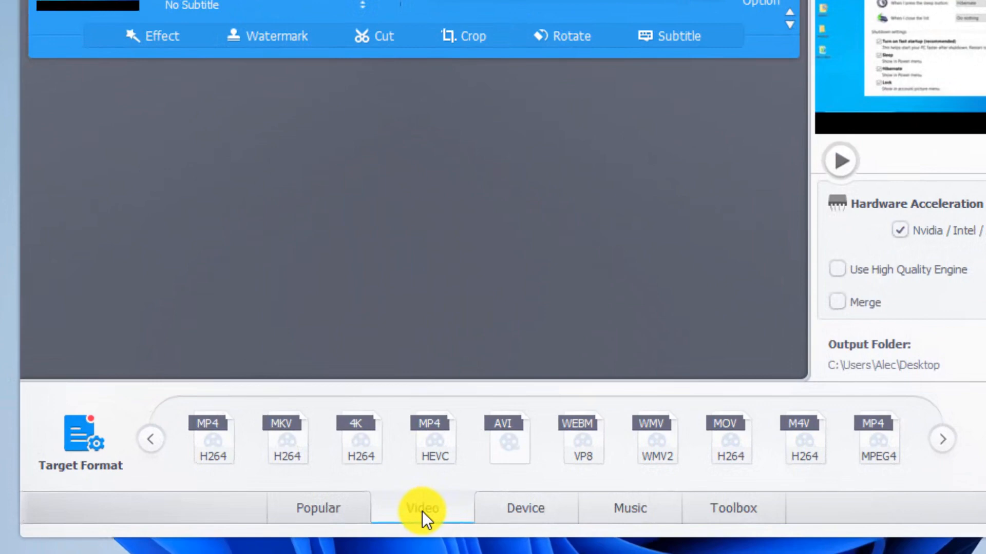
mouse_move(435, 439)
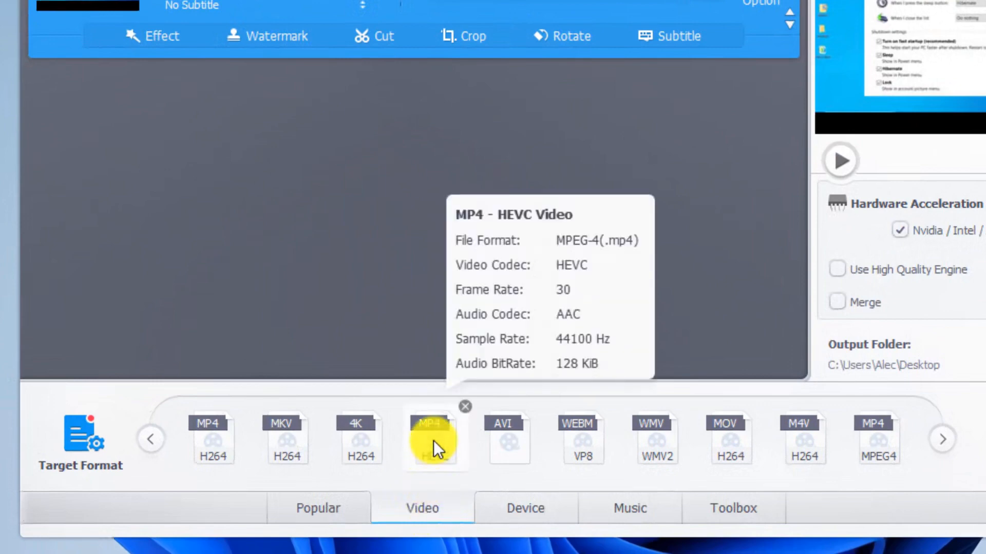
- Choose the MP4 HEVC preset as the target format for Power Settings.mp4
click(431, 439)
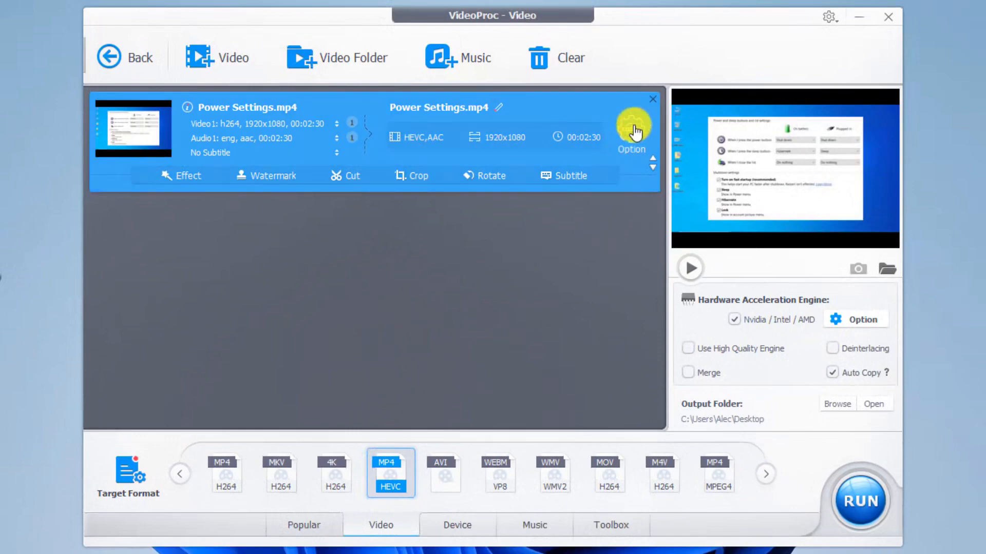
- In the HEVC codec options, try the Quality slider at High and Low, then restore Default
click(632, 129)
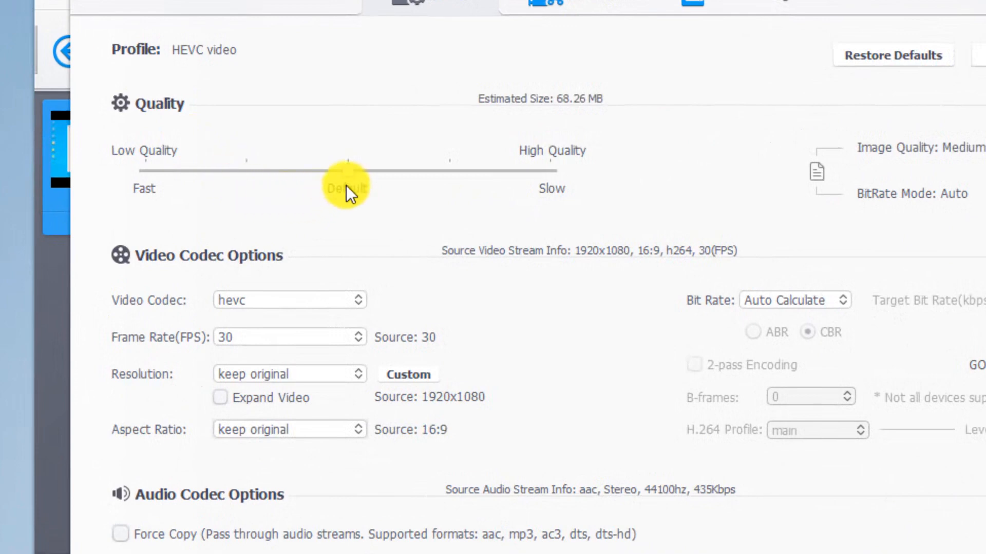
drag(344, 170, 552, 170)
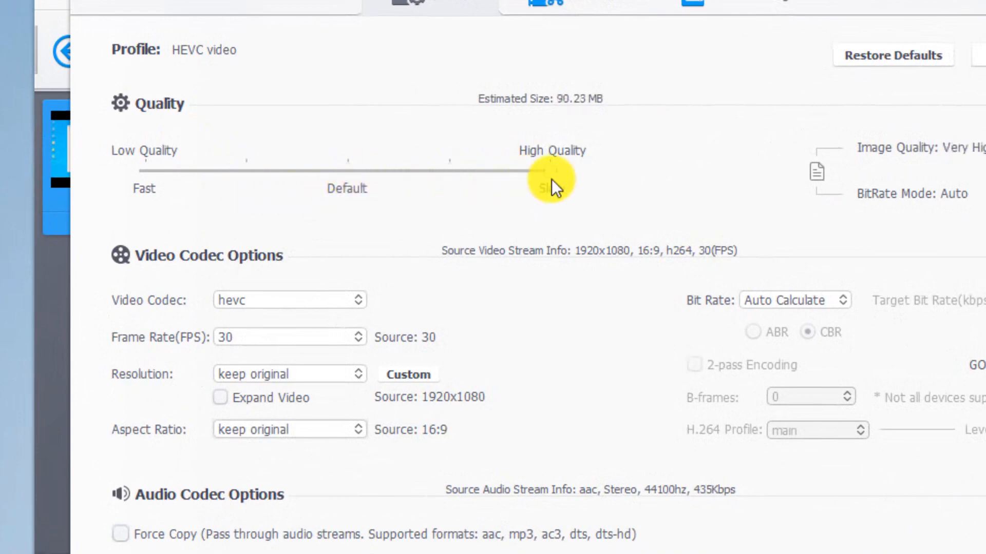
drag(547, 170, 142, 169)
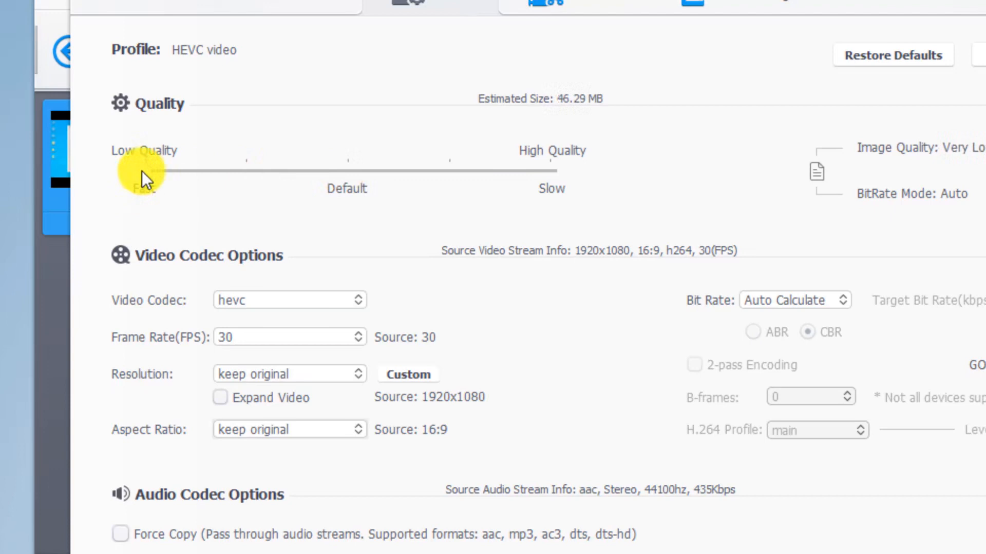
drag(143, 170, 348, 170)
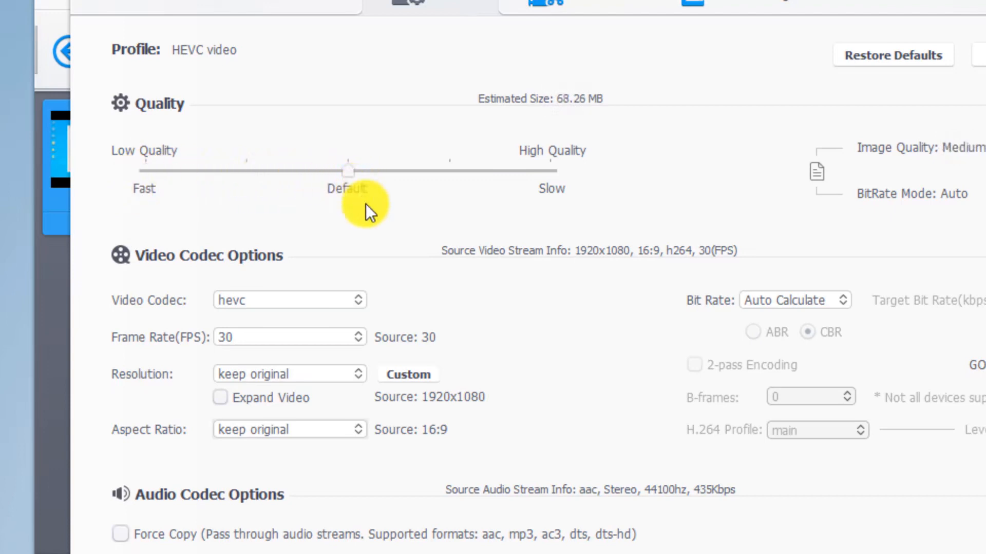
click(288, 337)
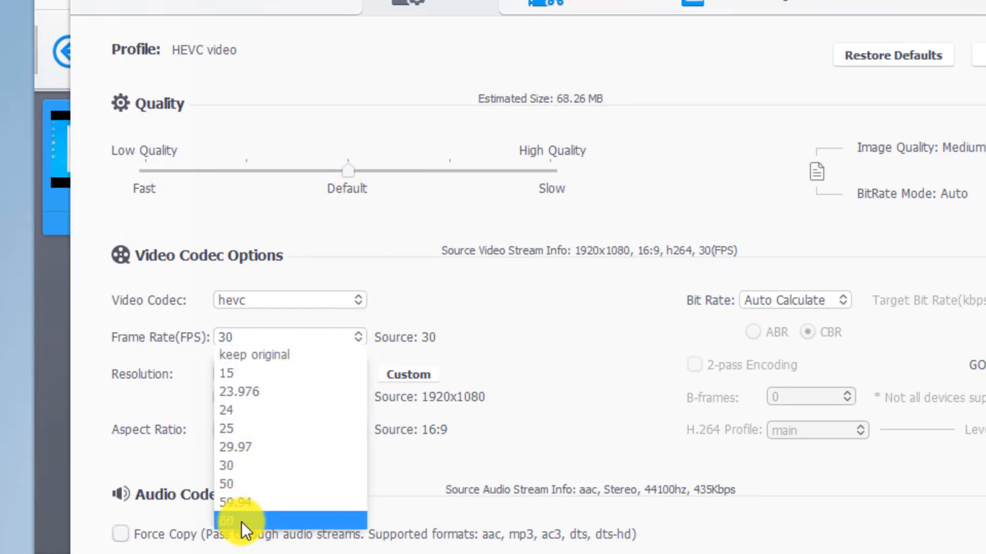
mouse_move(246, 405)
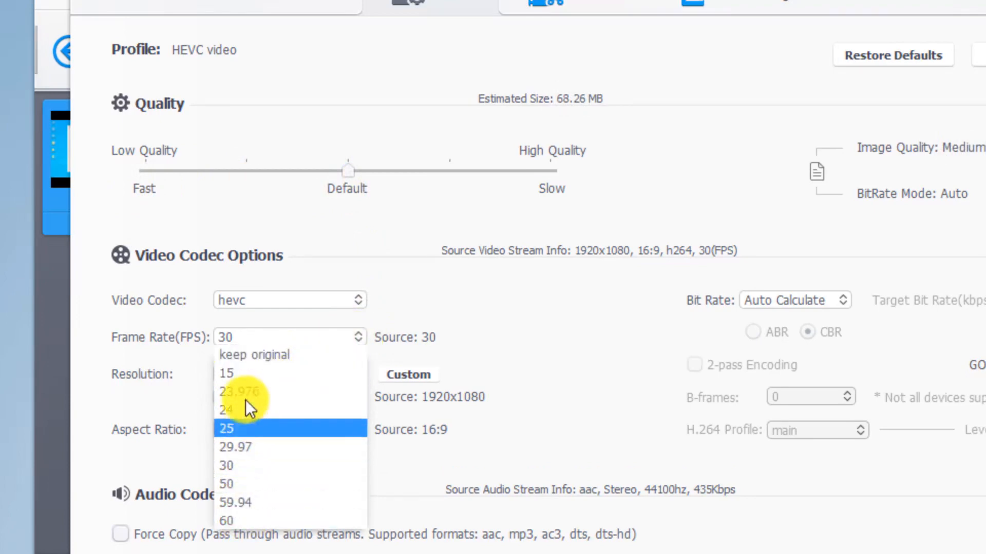
mouse_move(242, 465)
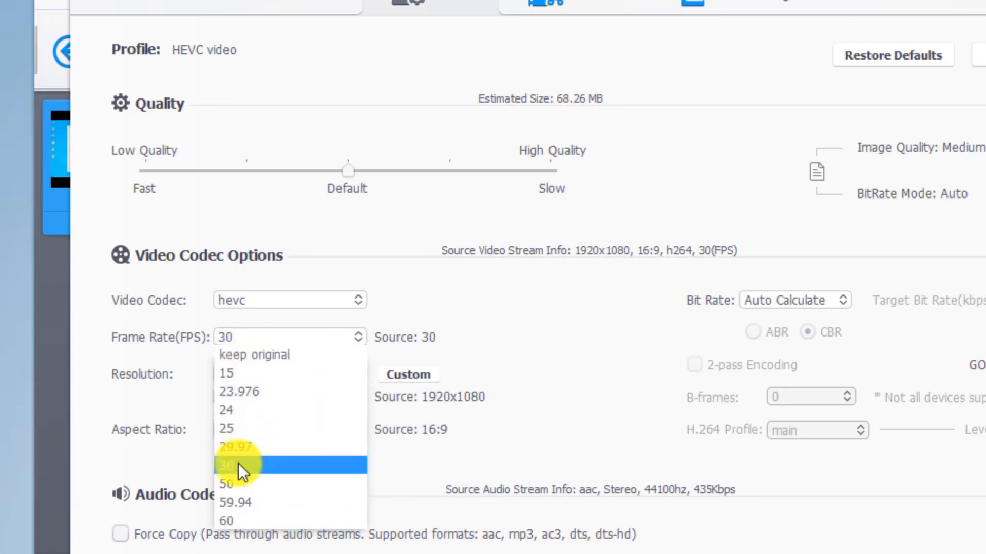
click(239, 465)
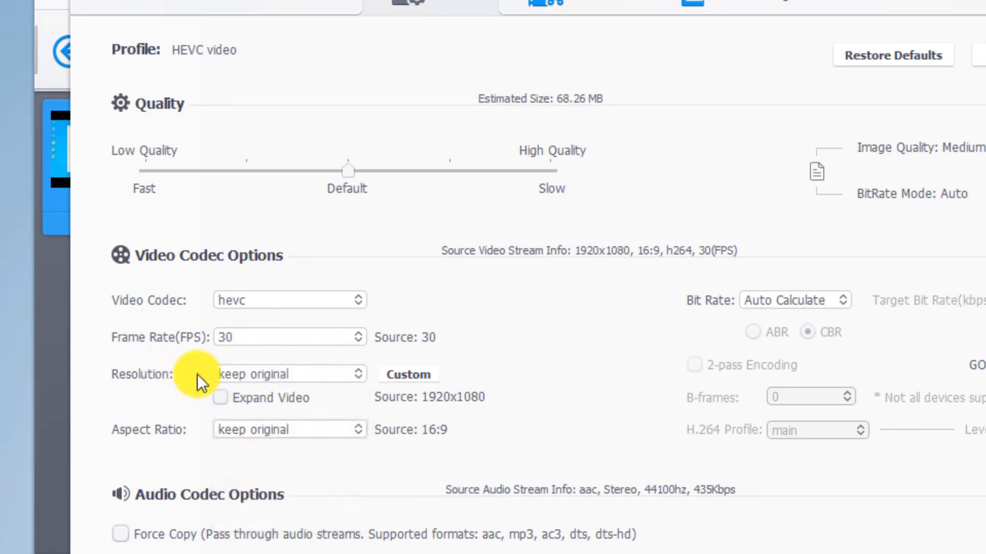
mouse_move(359, 381)
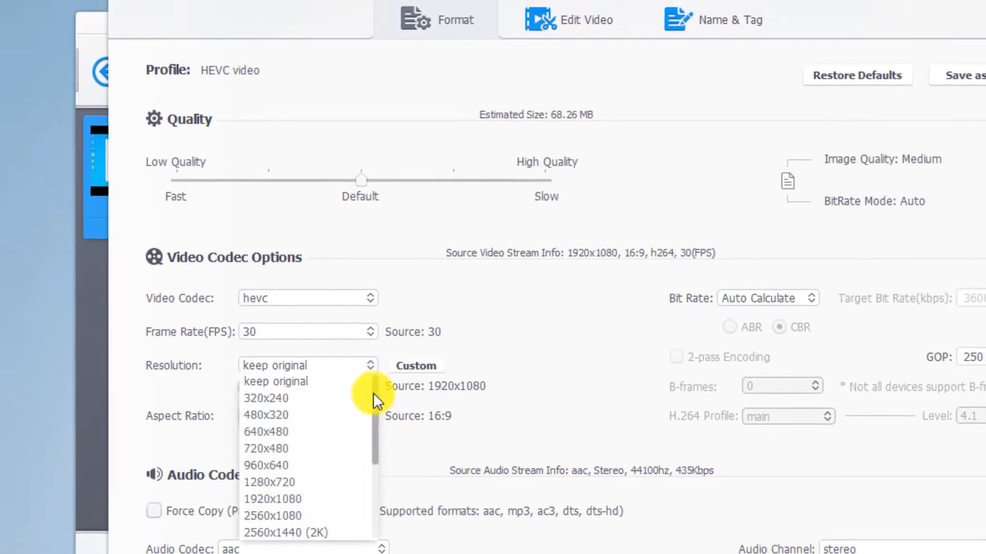
scroll(down, 3)
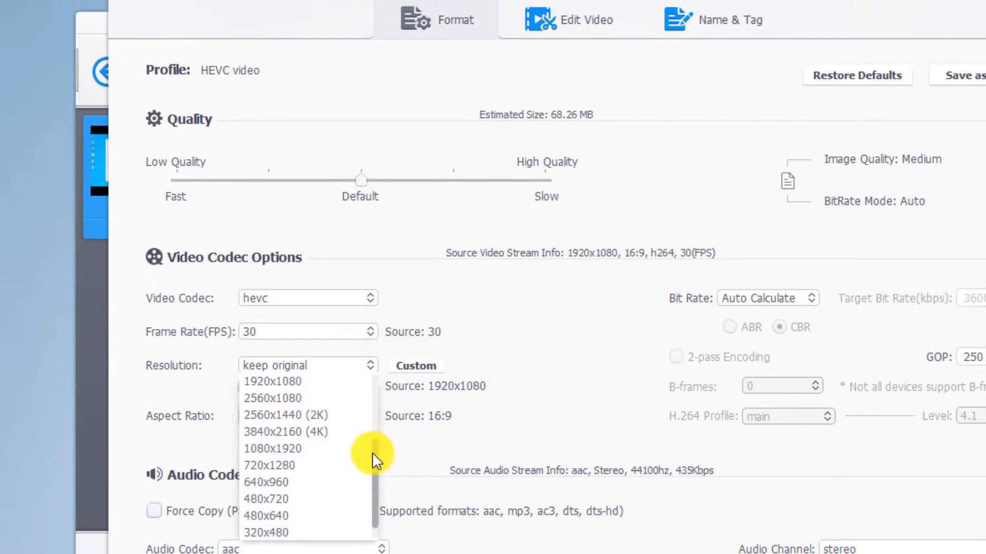
mouse_move(280, 431)
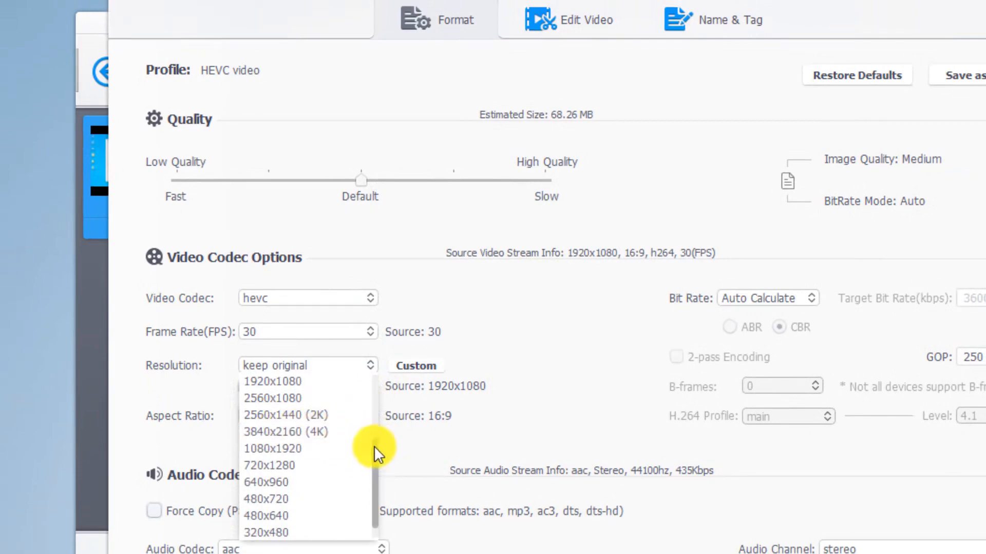
click(308, 365)
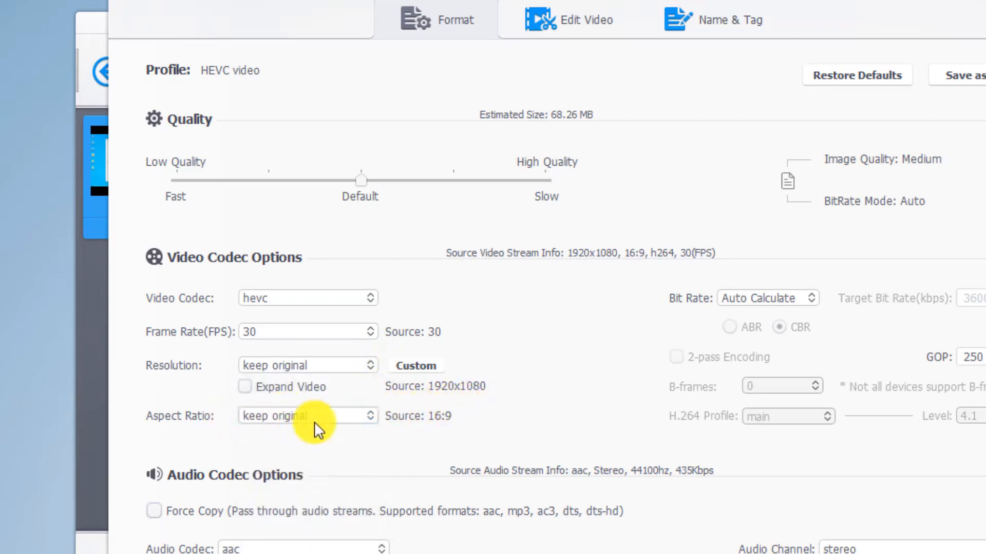
click(307, 415)
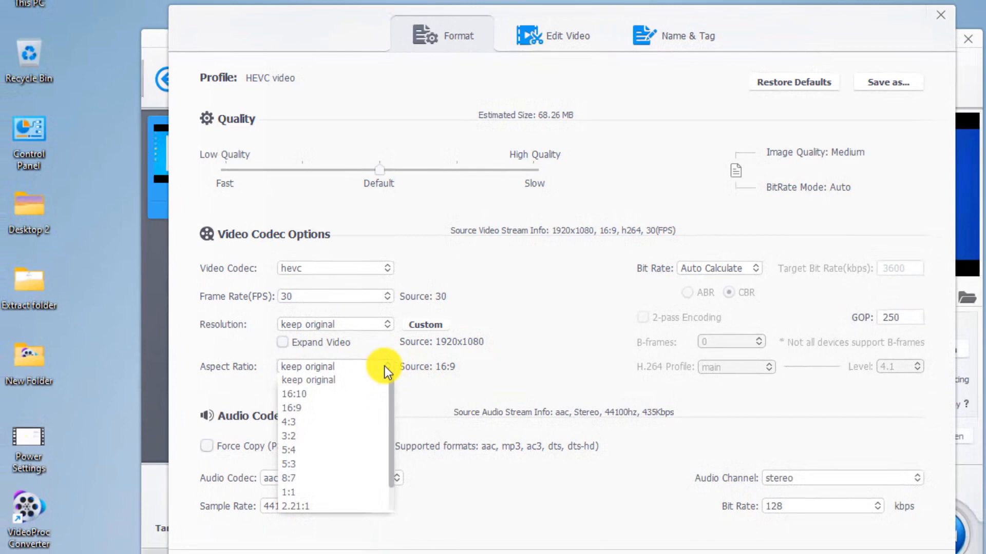
scroll(down, 3)
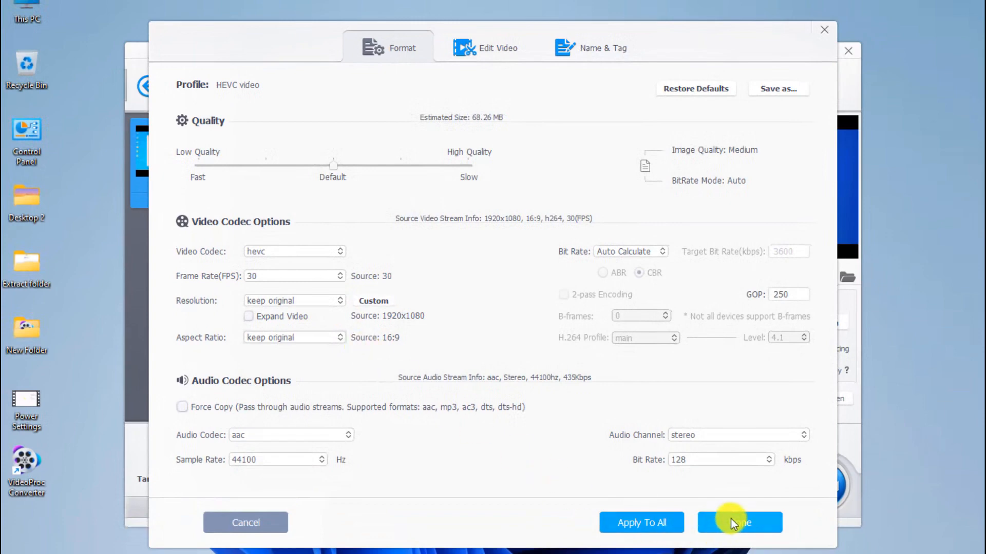
- Accept the HEVC settings with Done and set Desktop as the output folder
click(738, 523)
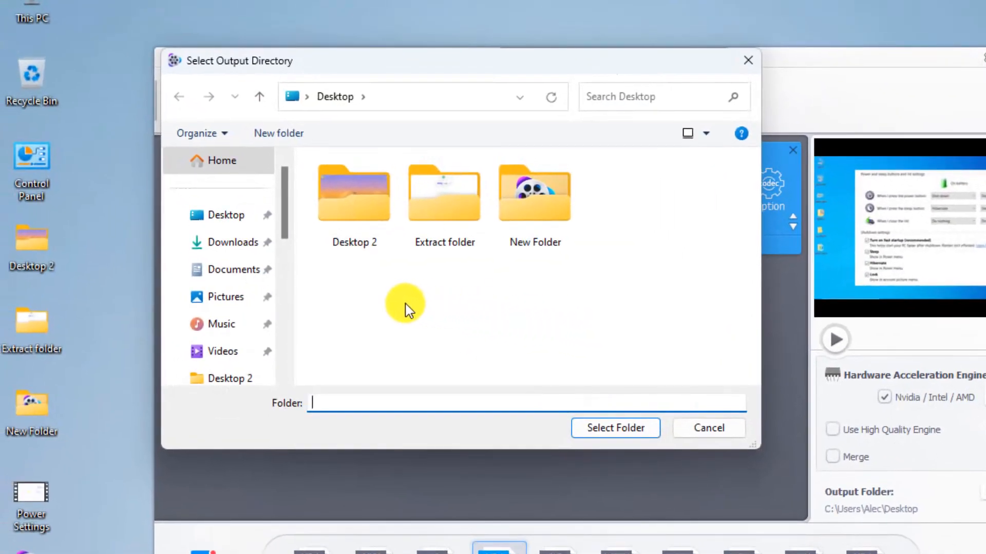
mouse_move(298, 274)
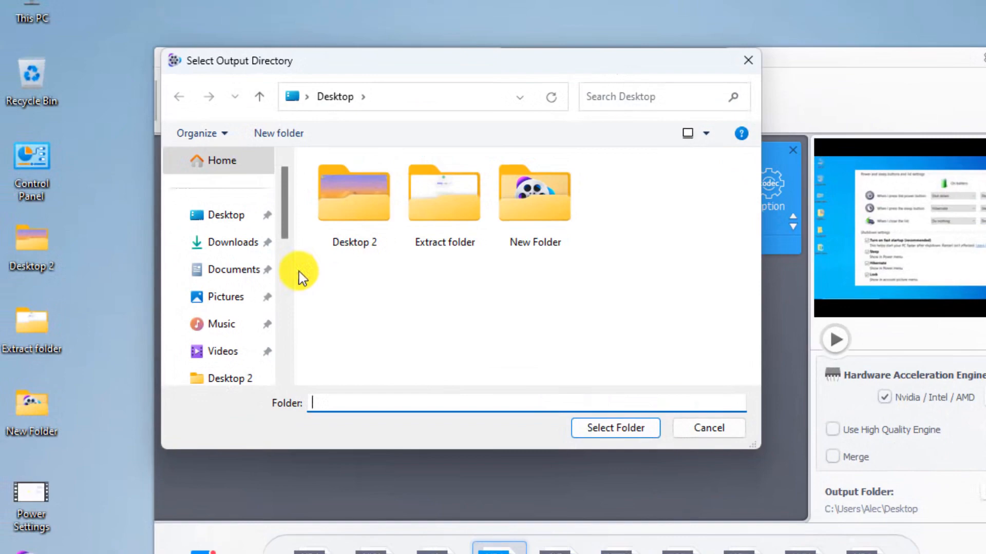
click(225, 215)
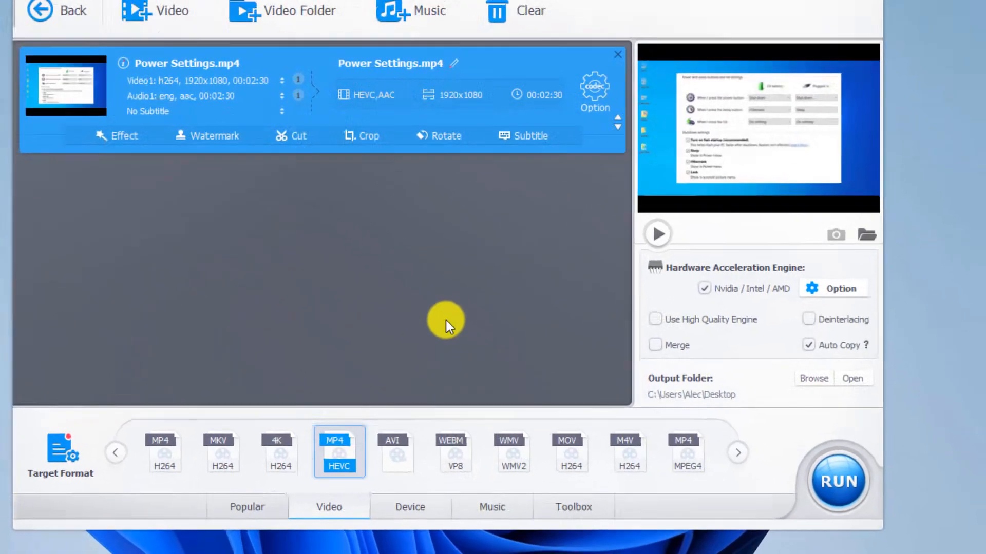
- Run the conversion, producing Power Settings 2 at 14.8 MB beside the 41.5 MB original
click(837, 482)
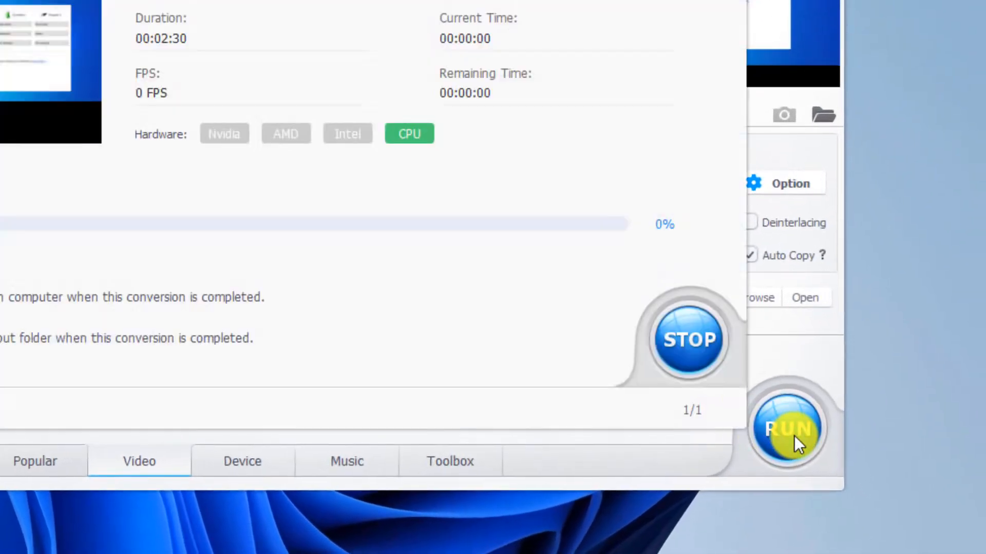
click(787, 428)
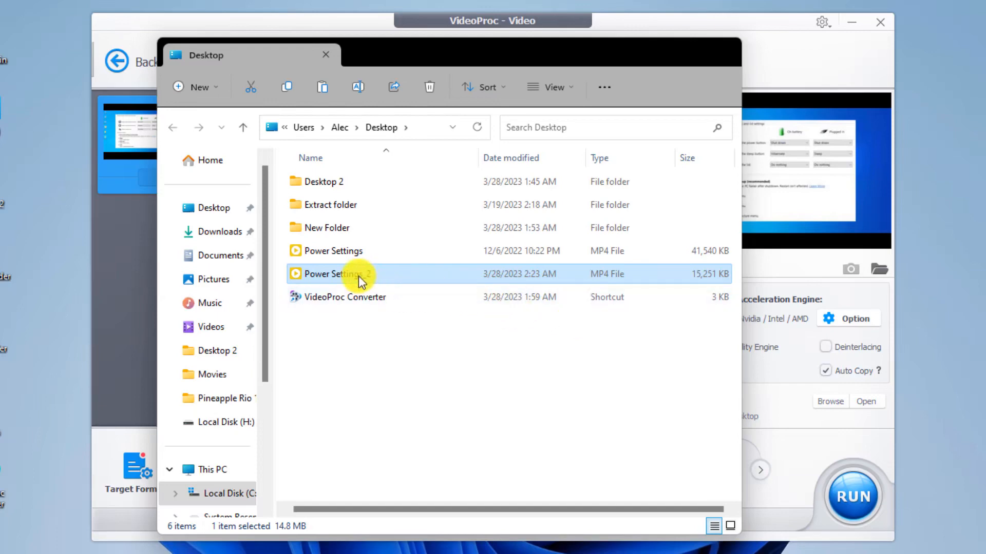
- View Power Settings_2's Properties on the Desktop, showing 14.8 MB (15,616,974 bytes)
right_click(361, 274)
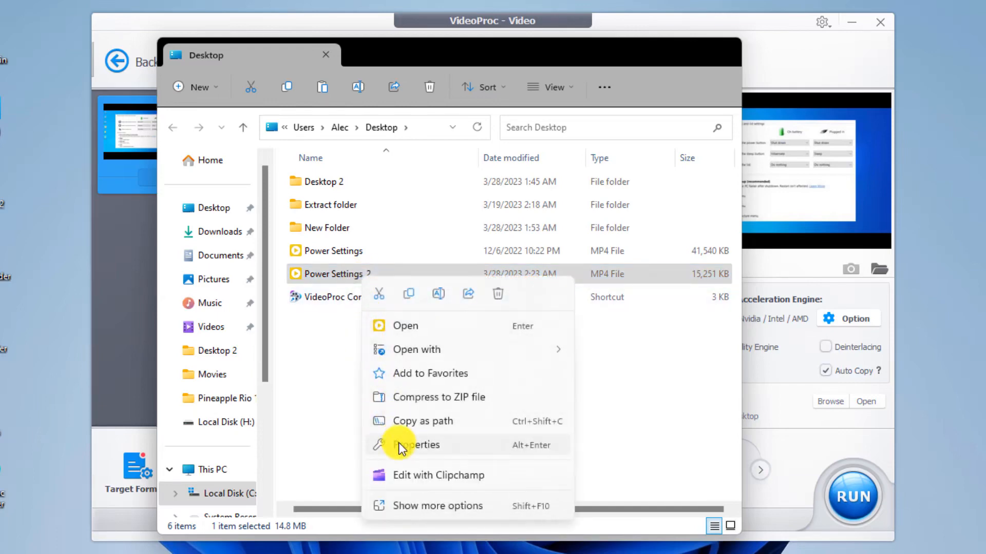
click(416, 445)
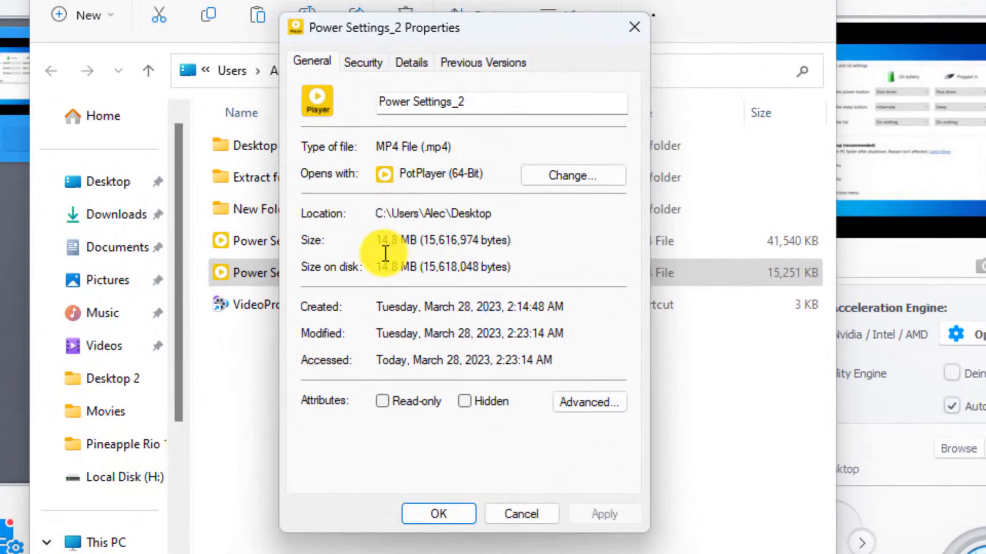
mouse_move(388, 253)
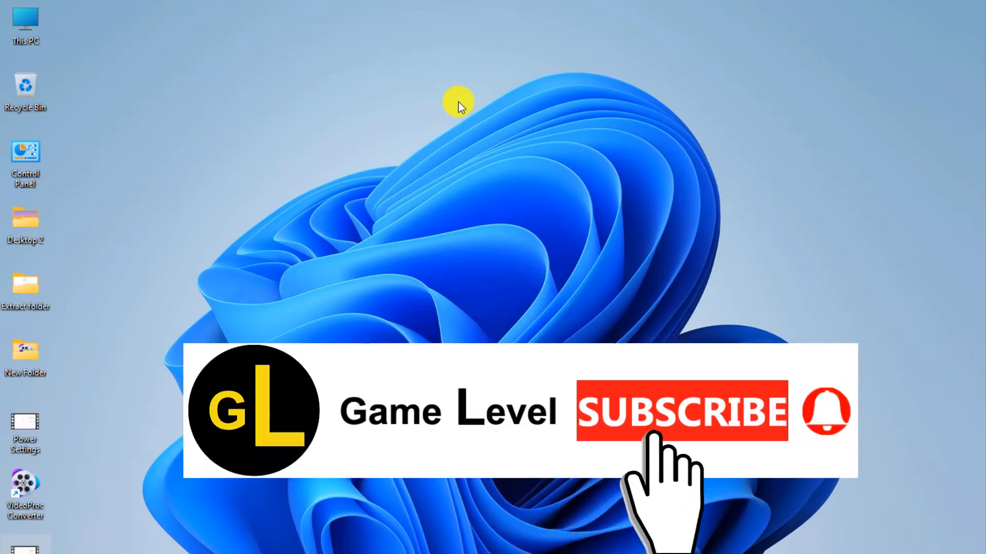
- Close the Properties dialog and folder window to return to a clear desktop
click(681, 412)
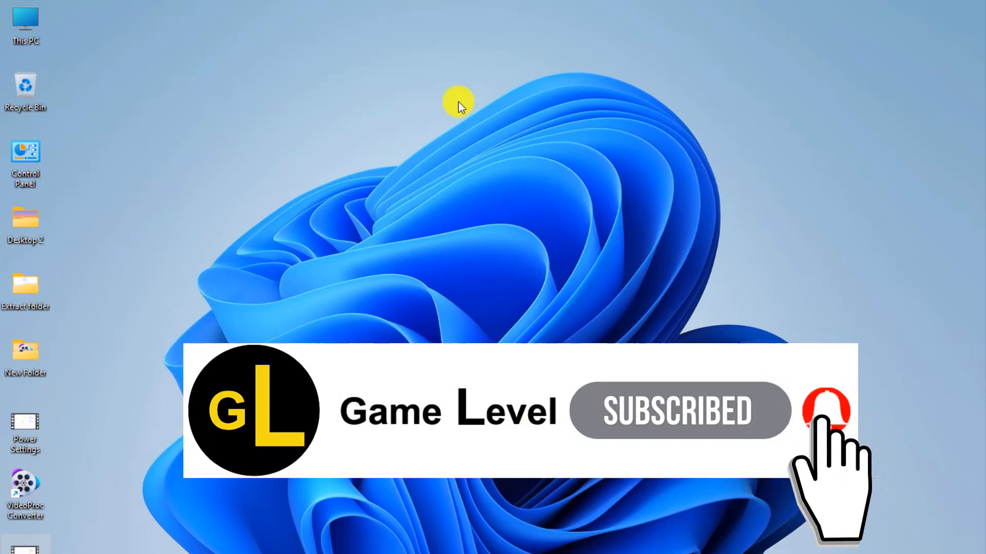